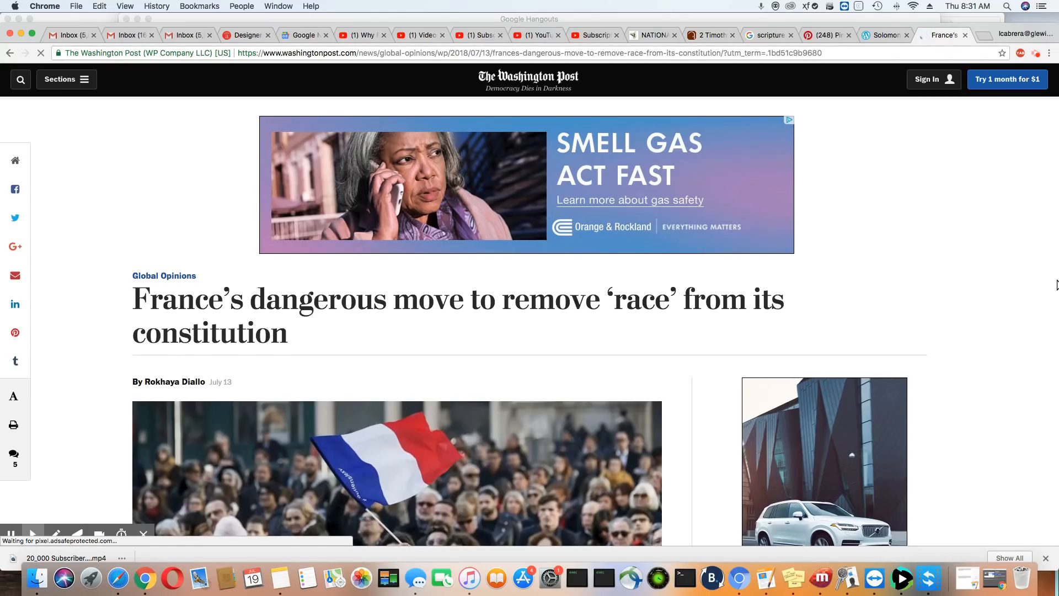
scroll(down, 3)
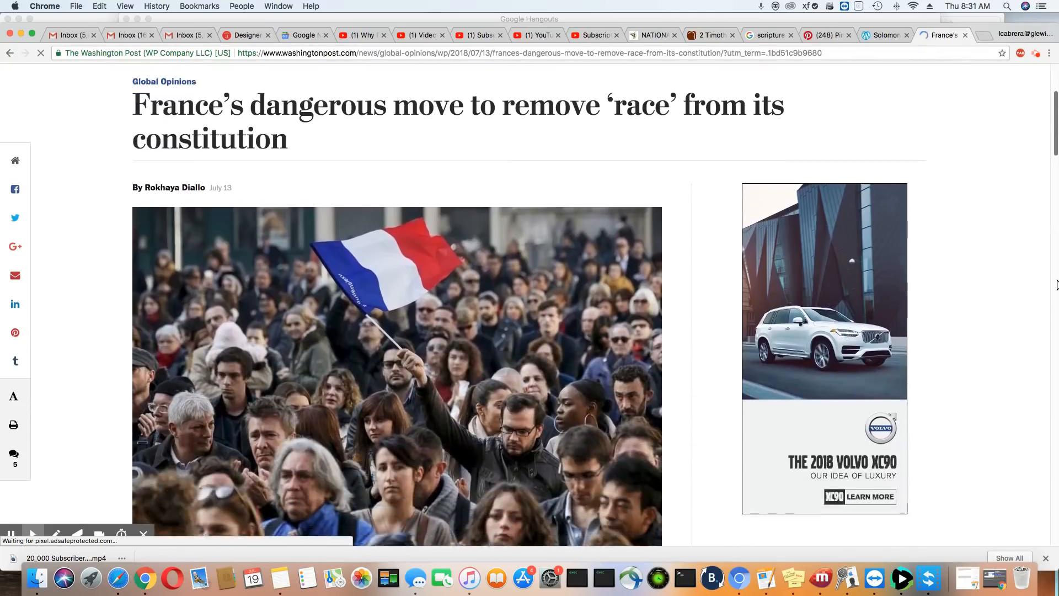
scroll(down, 3)
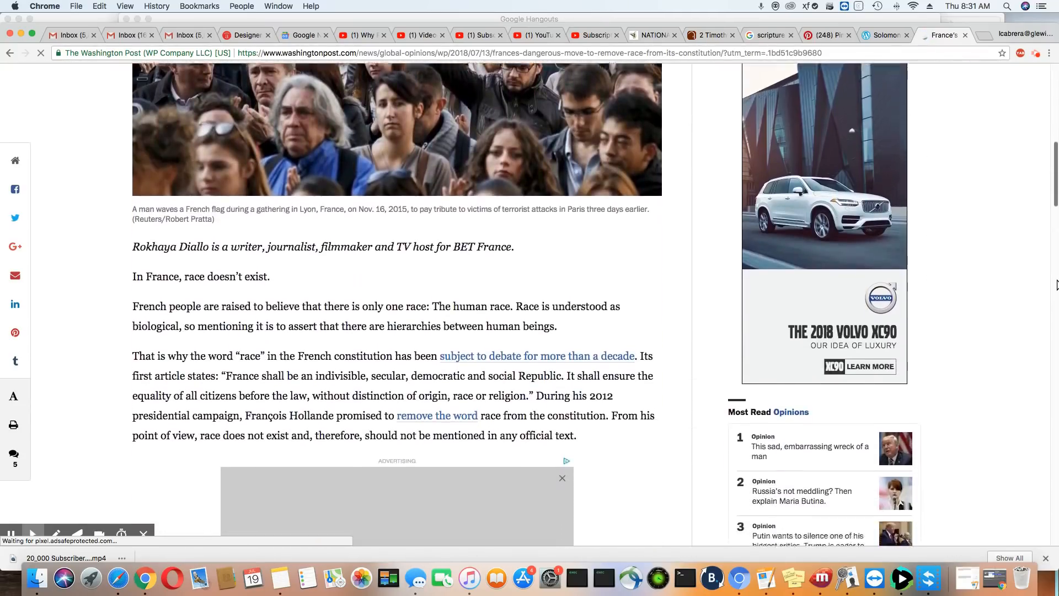
scroll(down, 3)
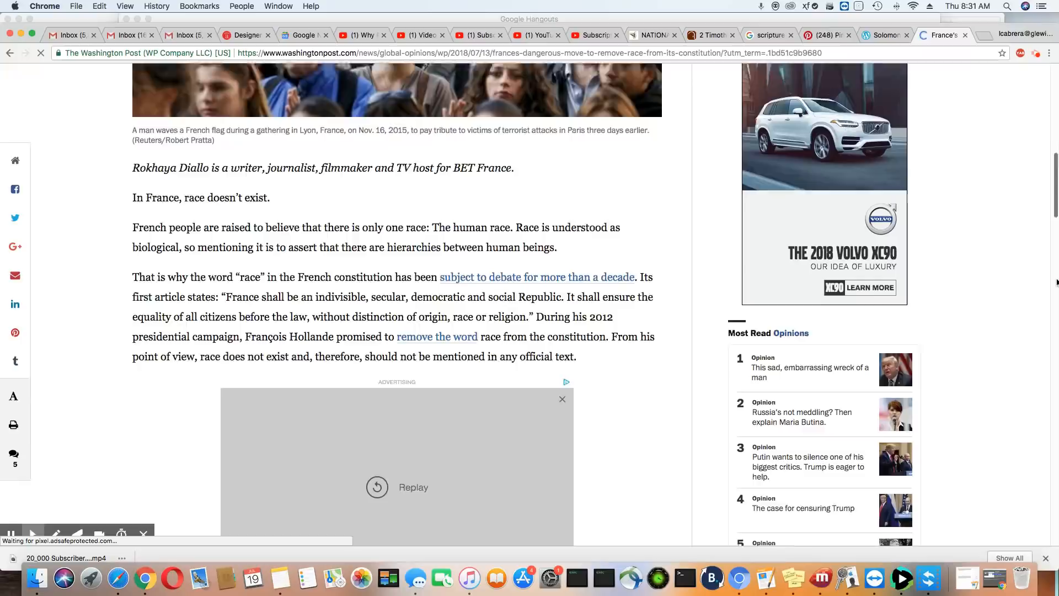
scroll(down, 3)
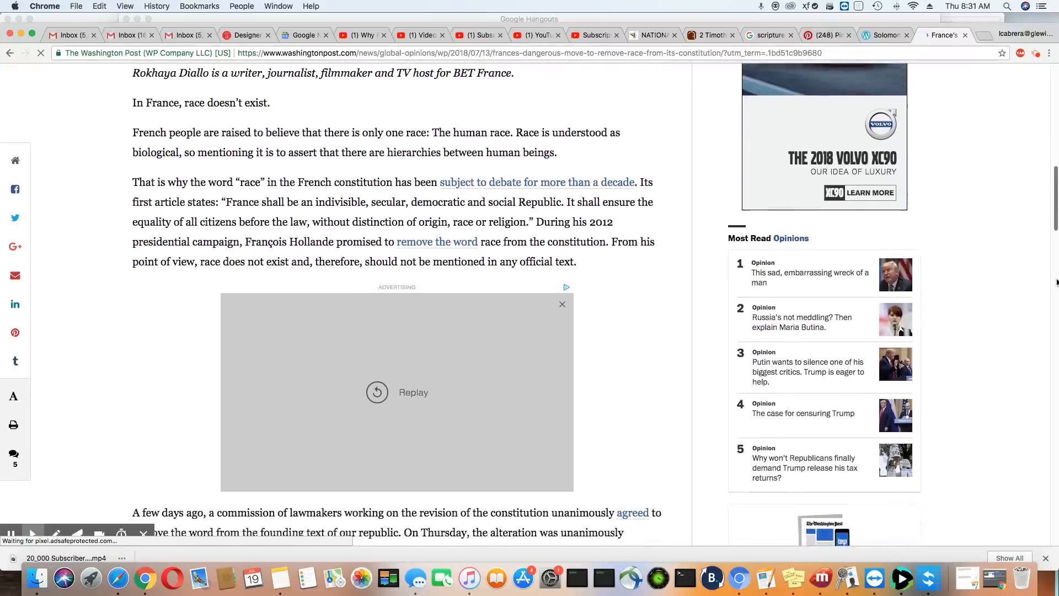
scroll(down, 3)
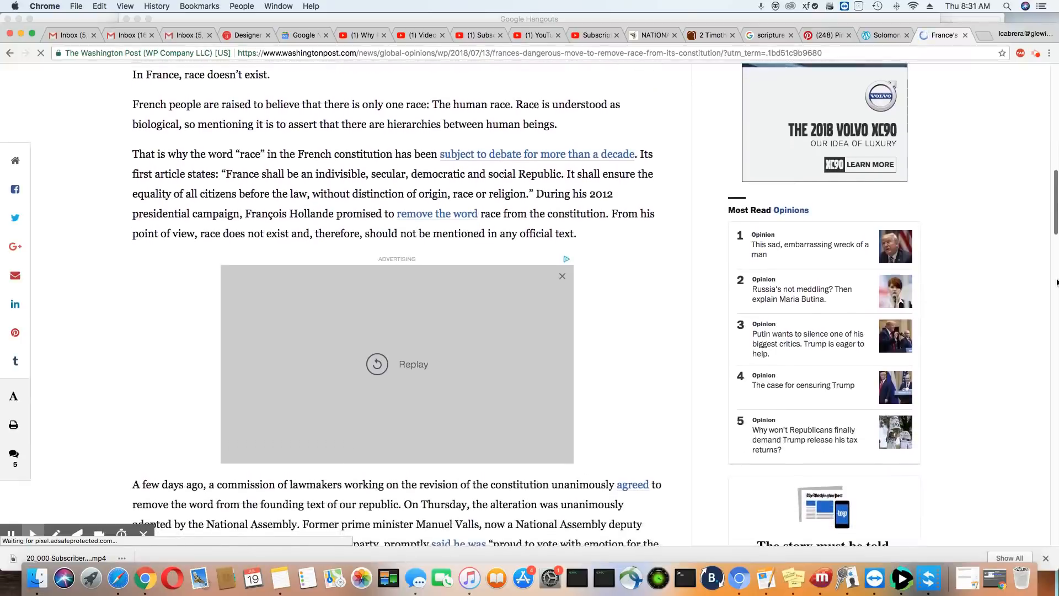
scroll(down, 3)
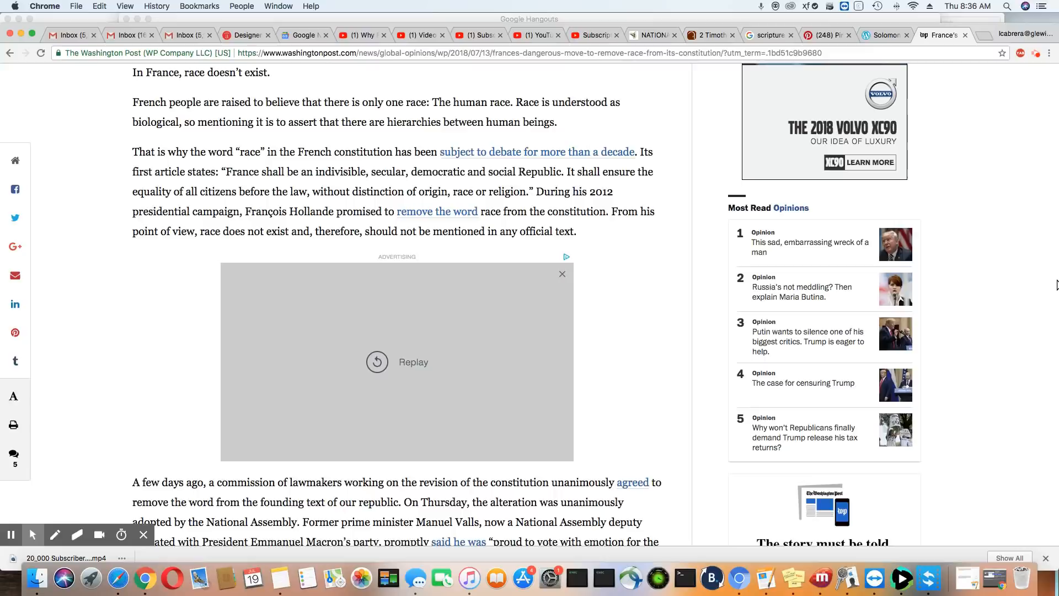
scroll(down, 3)
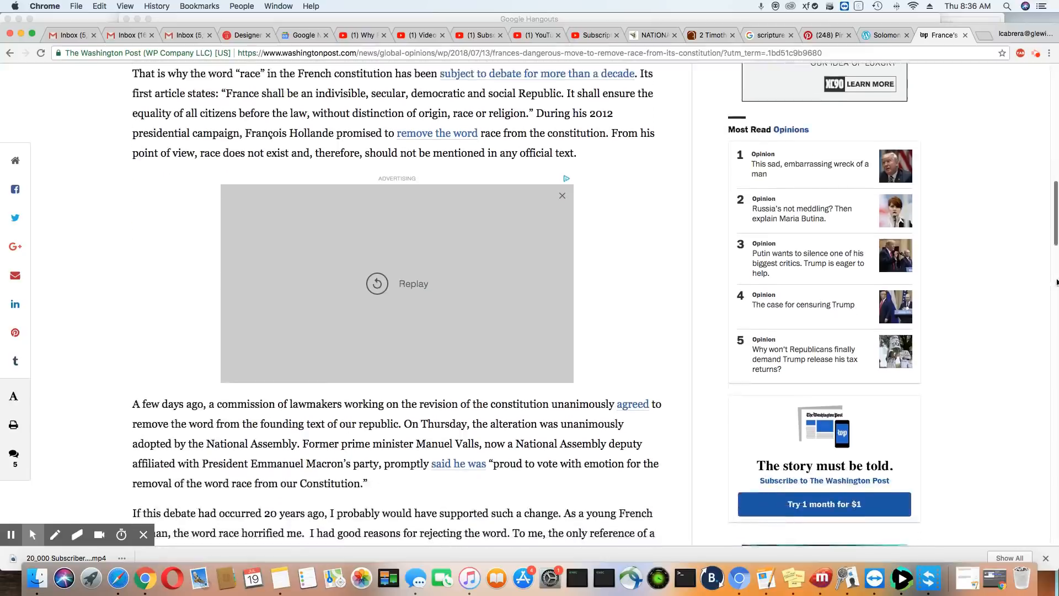
scroll(down, 3)
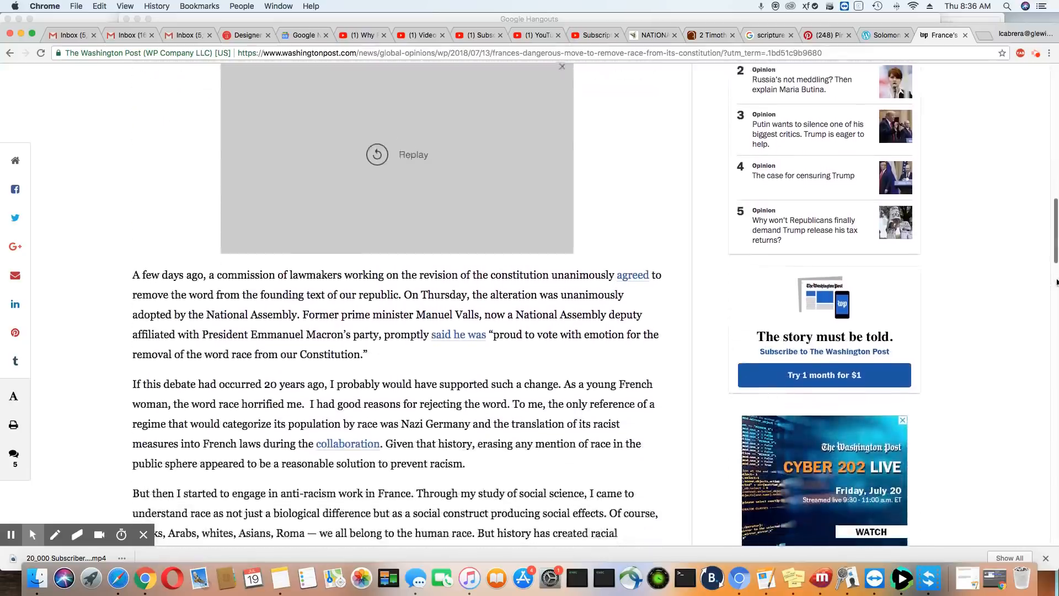
scroll(down, 3)
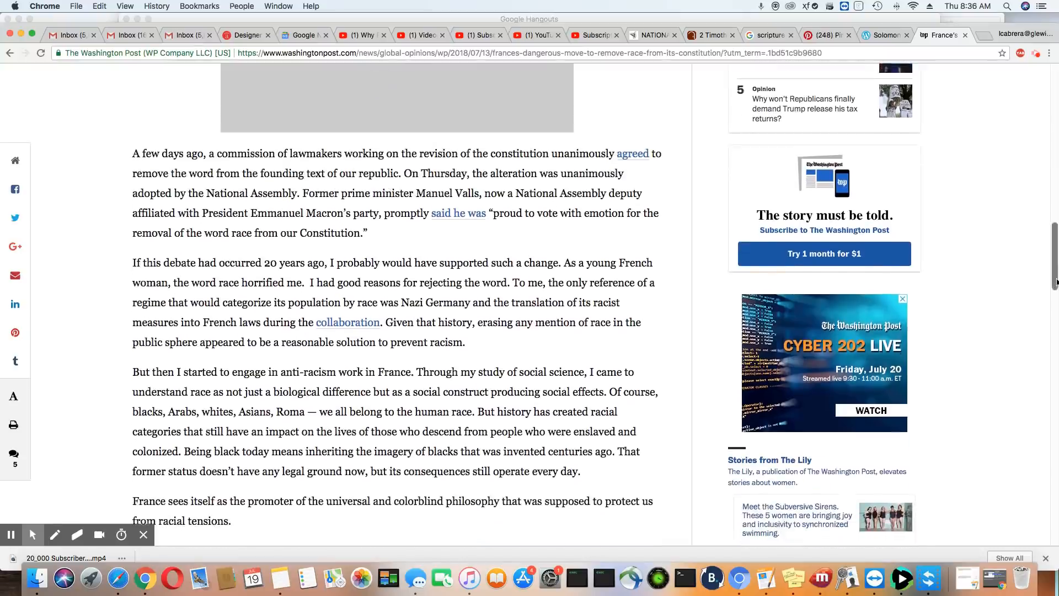
scroll(down, 3)
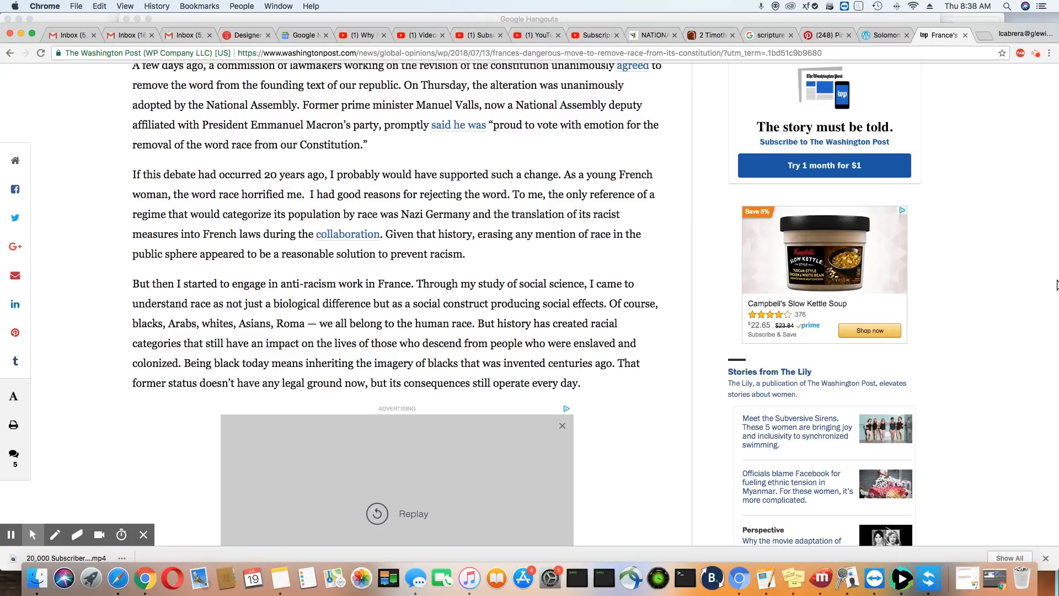
scroll(down, 3)
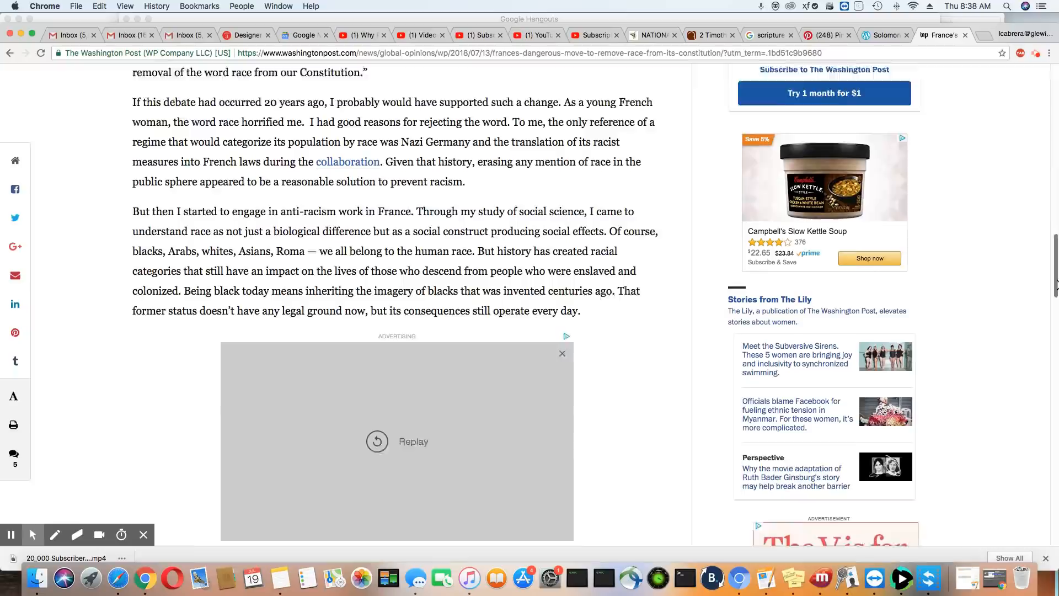
scroll(down, 3)
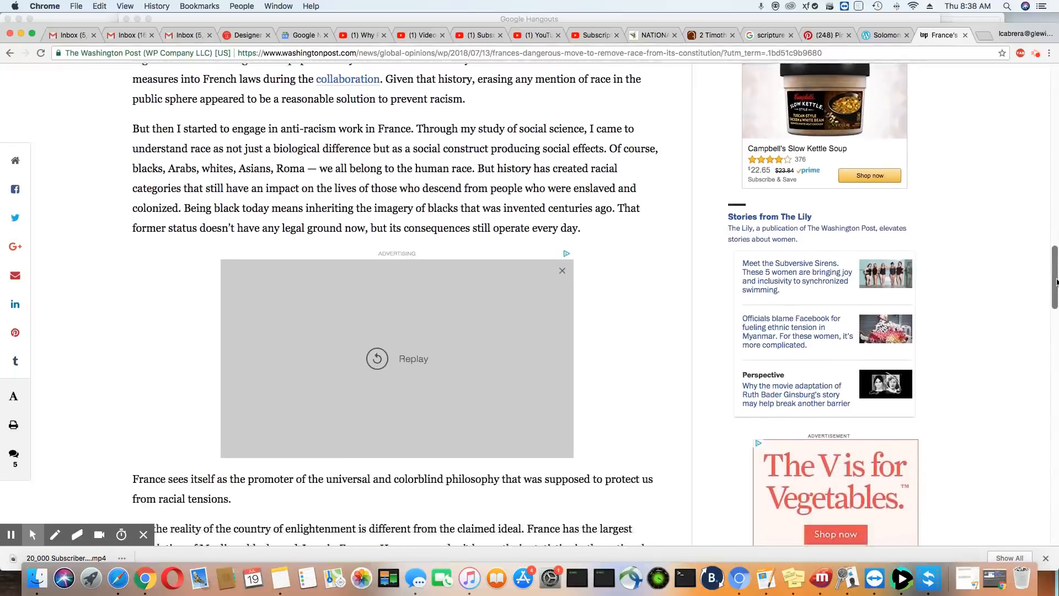
scroll(down, 3)
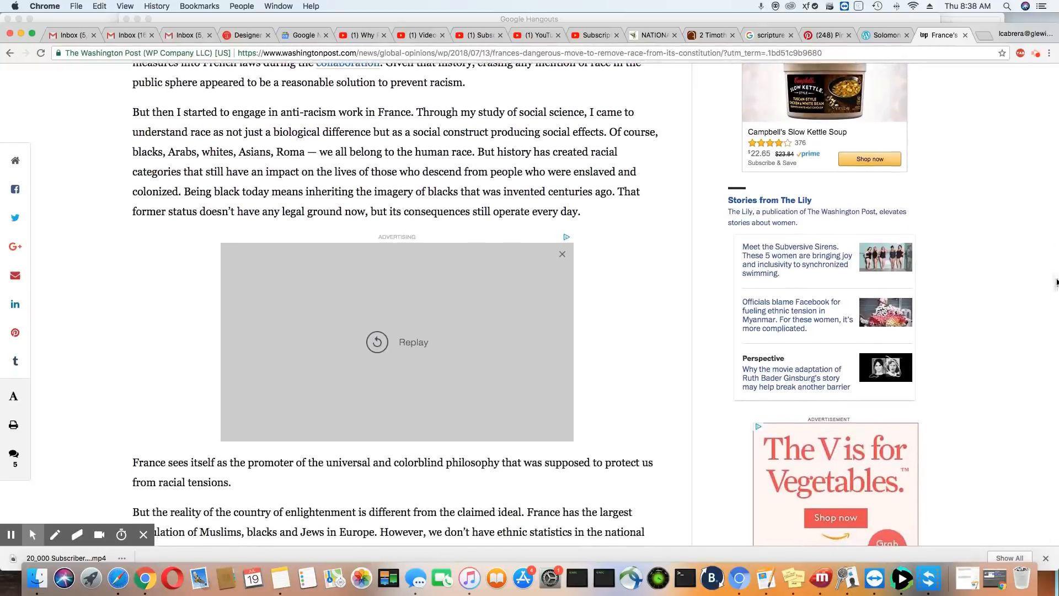
scroll(down, 3)
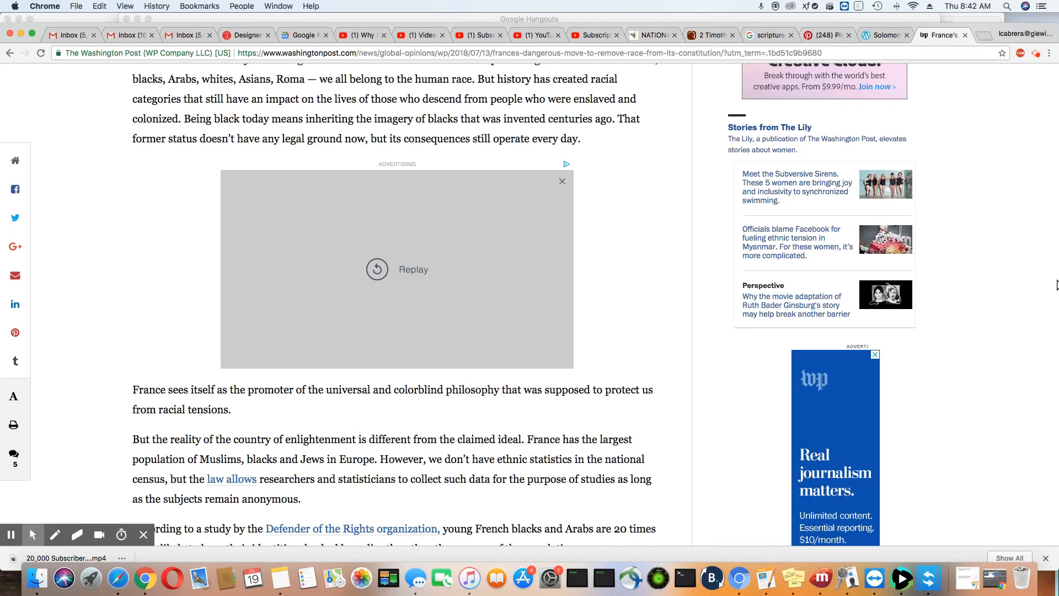
scroll(down, 3)
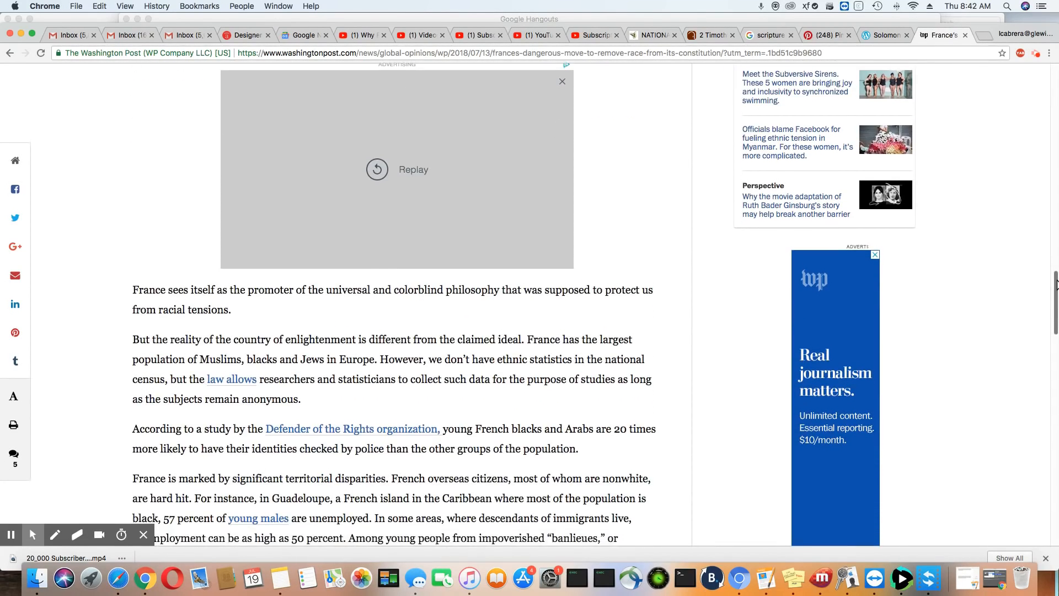
scroll(down, 3)
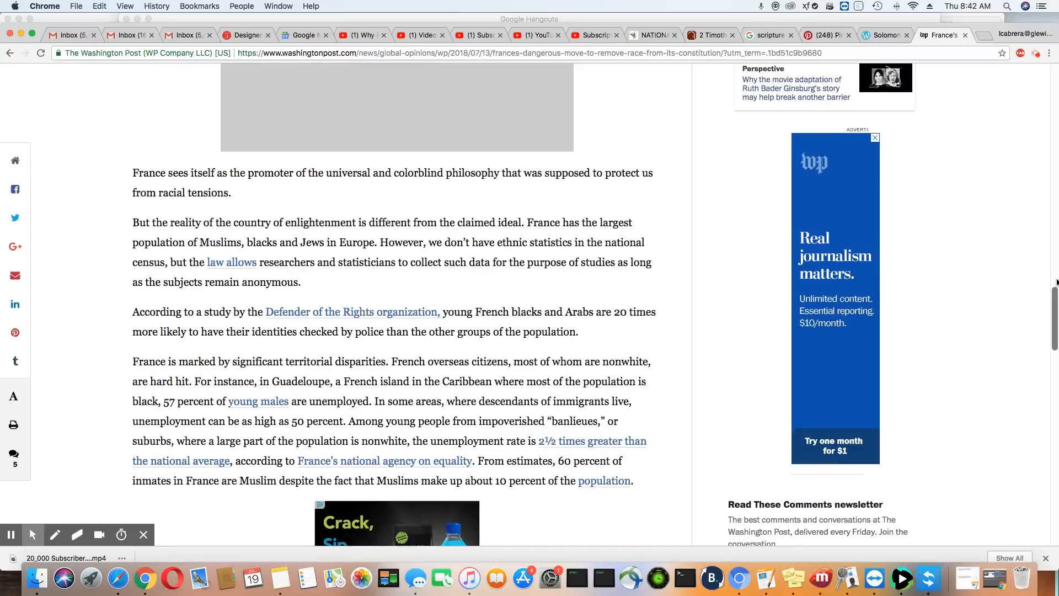
scroll(down, 3)
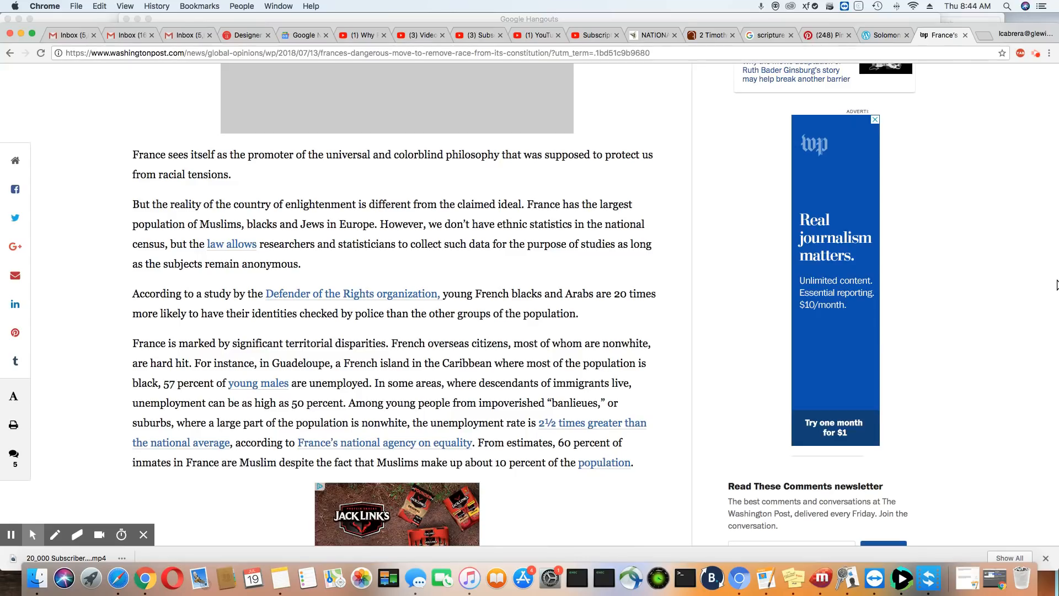
scroll(down, 3)
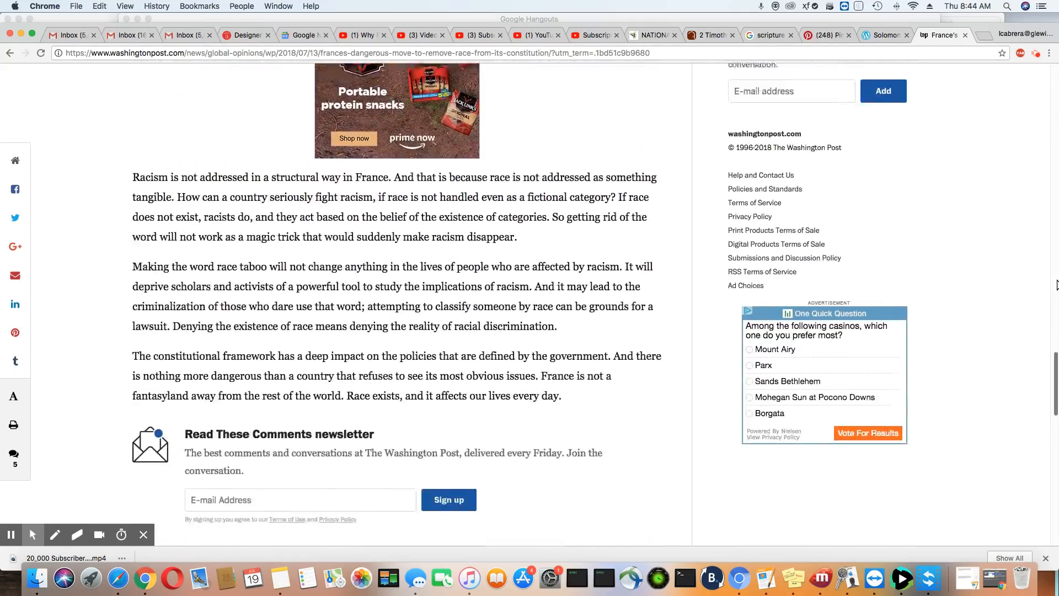
scroll(down, 3)
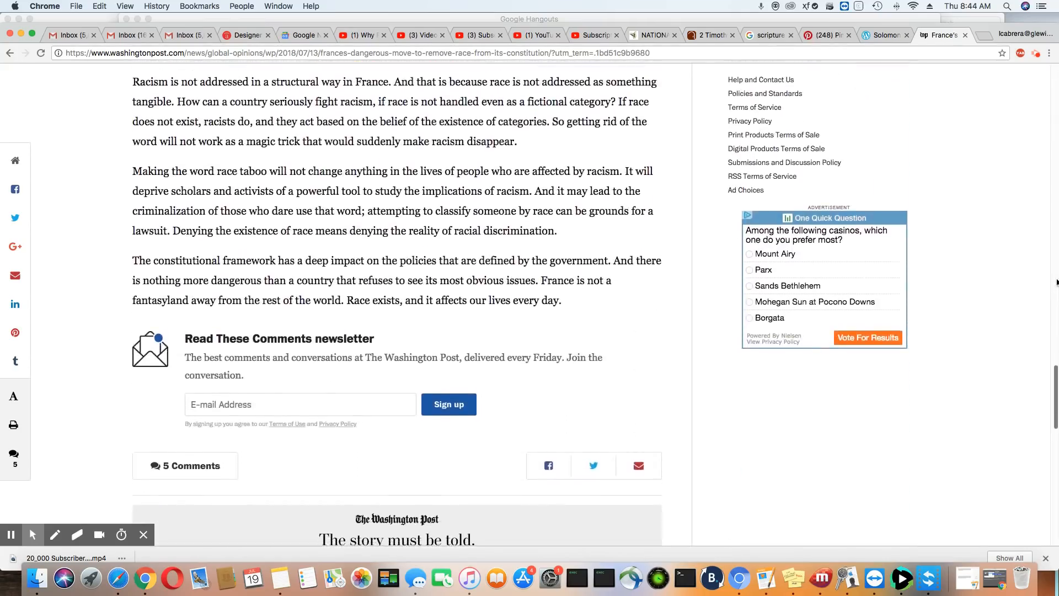
scroll(down, 3)
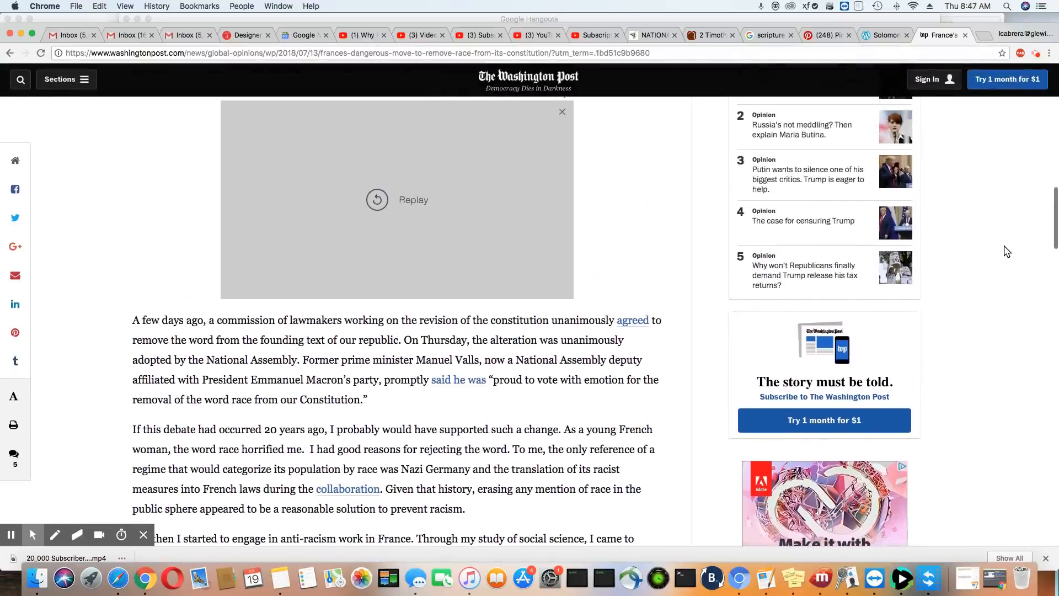
scroll(up, 3)
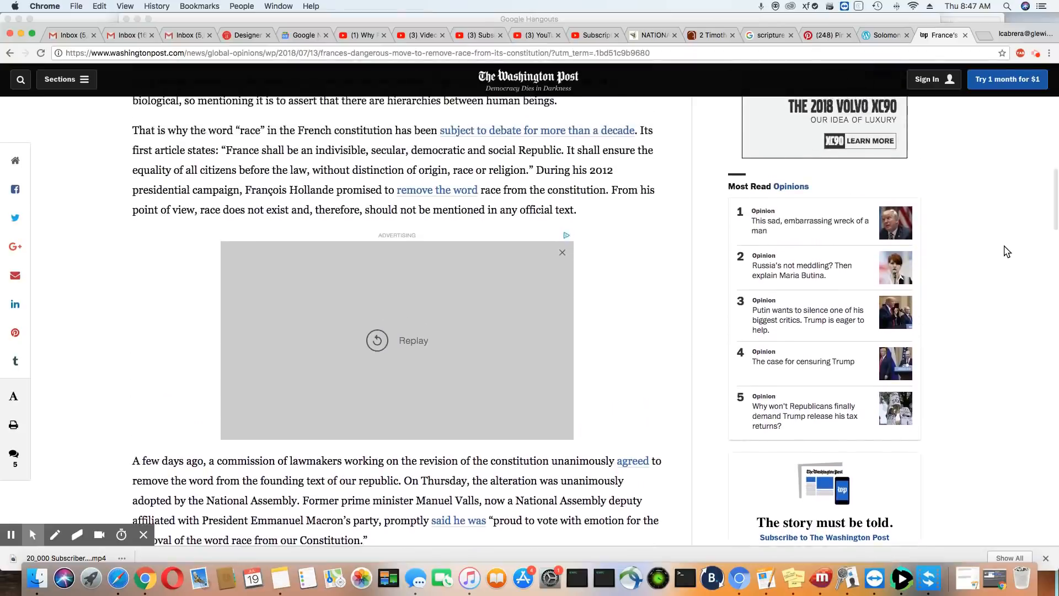
scroll(up, 3)
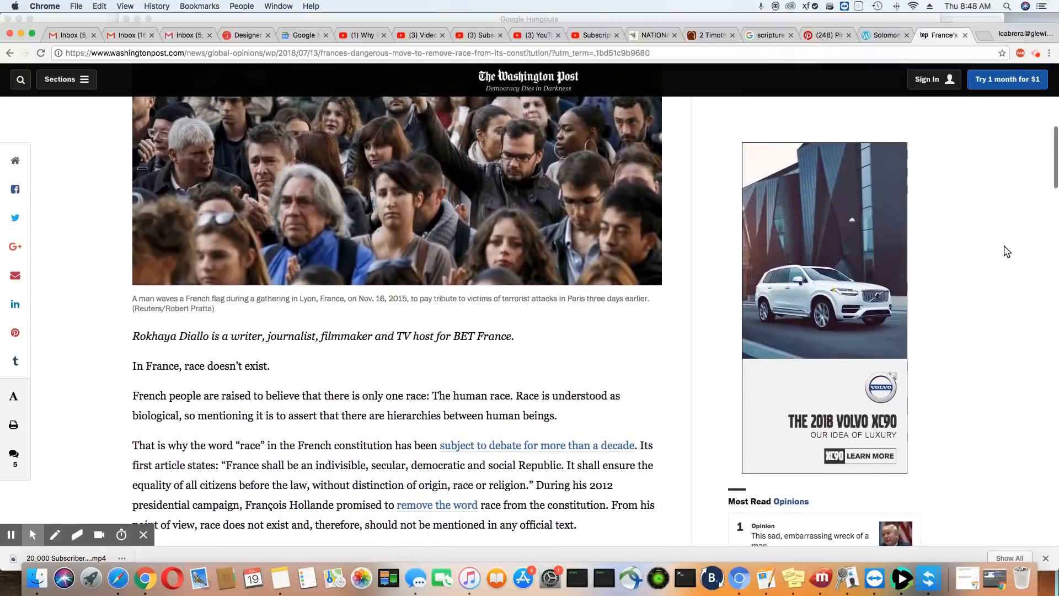
scroll(down, 3)
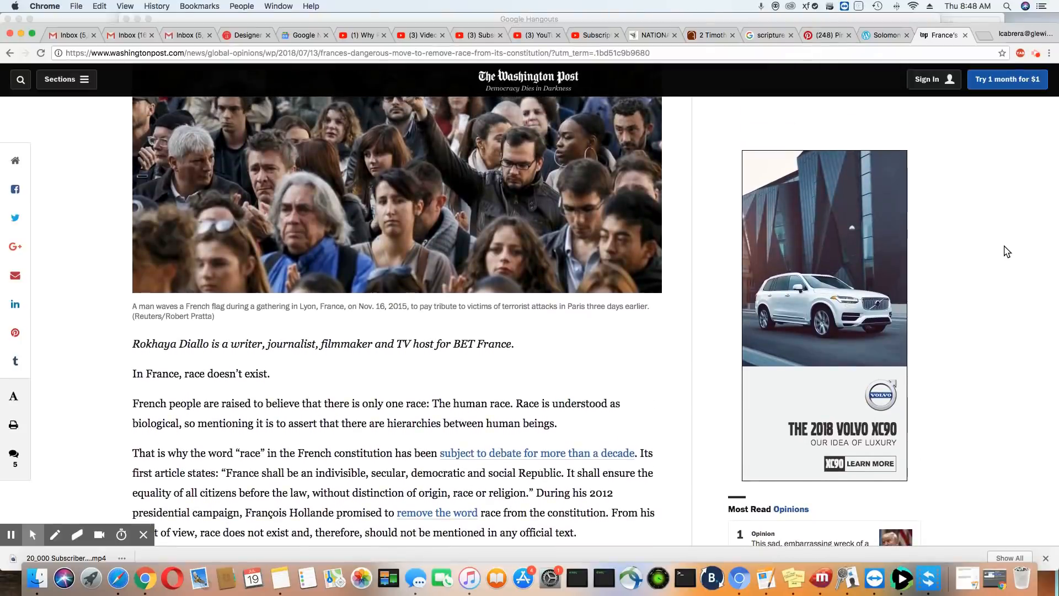